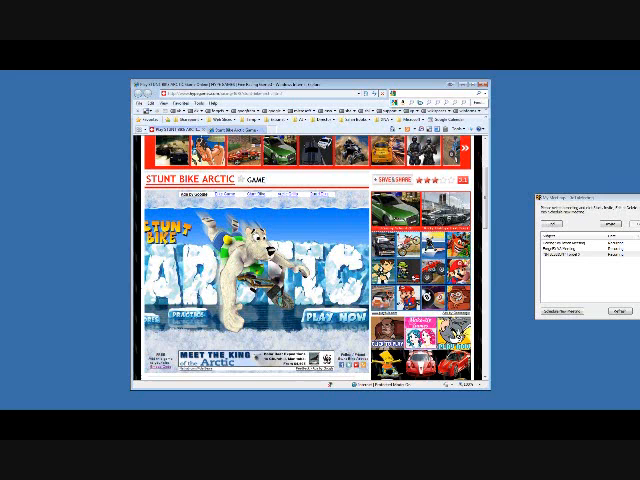
{"action": "scroll", "scroll_direction": "down", "scroll_amount": 3}
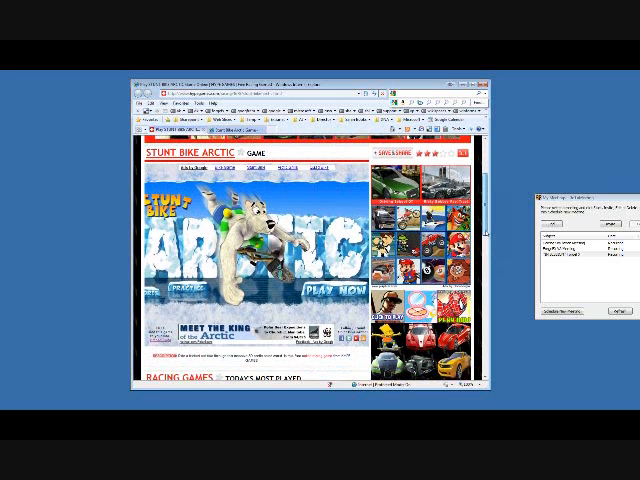